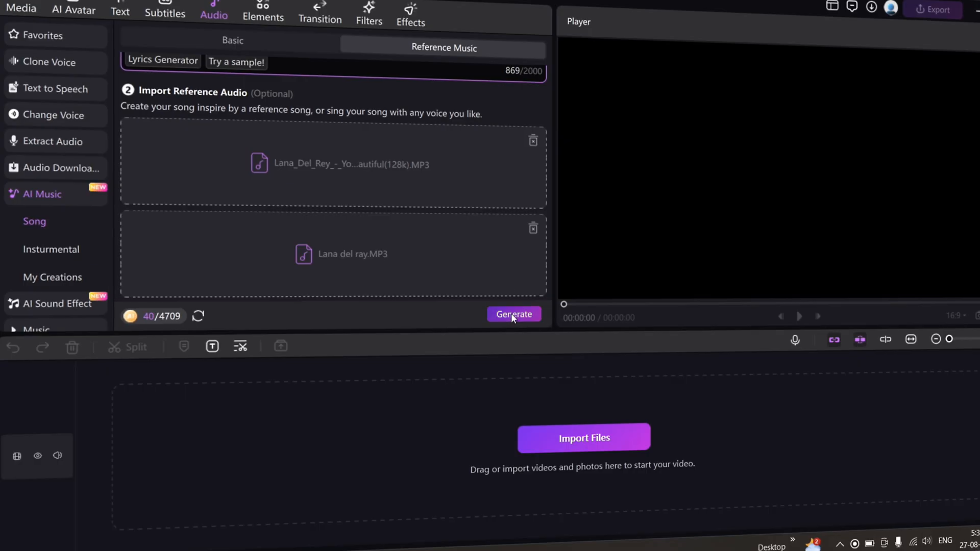
Start generating the song from the lyrics and reference audio.
{"action": "left_click", "coordinate": [513, 315]}
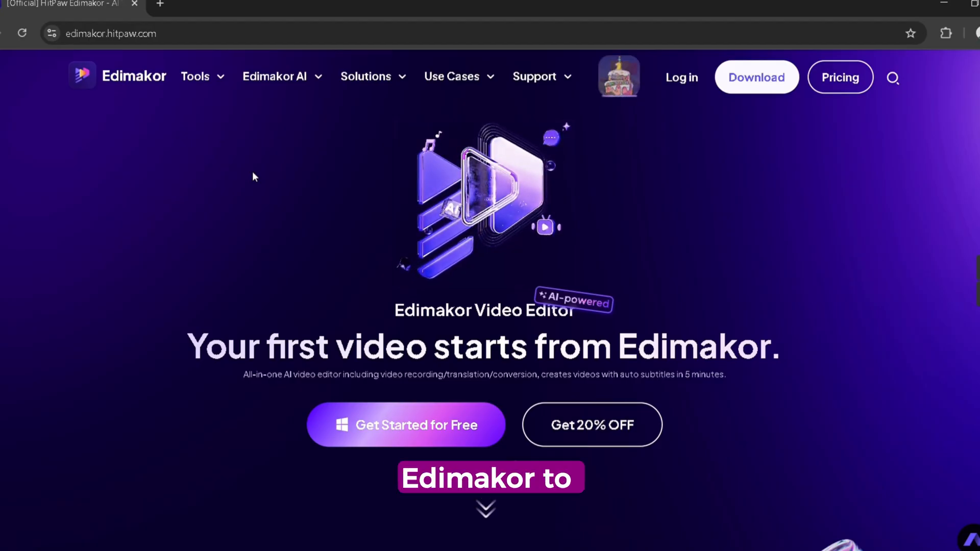
Scroll the Edimakor homepage down and back up.
{"action": "scroll", "scroll_direction": "down", "scroll_amount": 3}
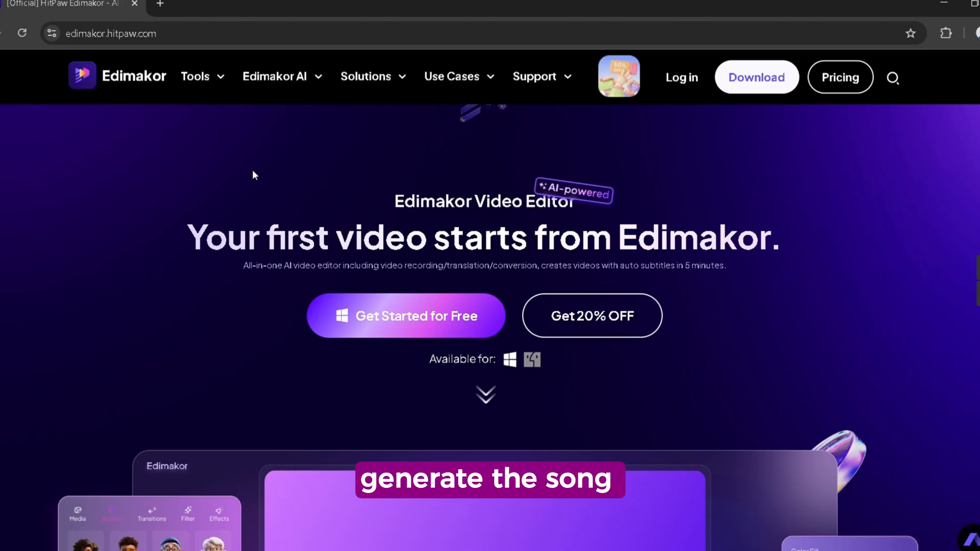
{"action": "scroll", "scroll_direction": "up", "scroll_amount": 3}
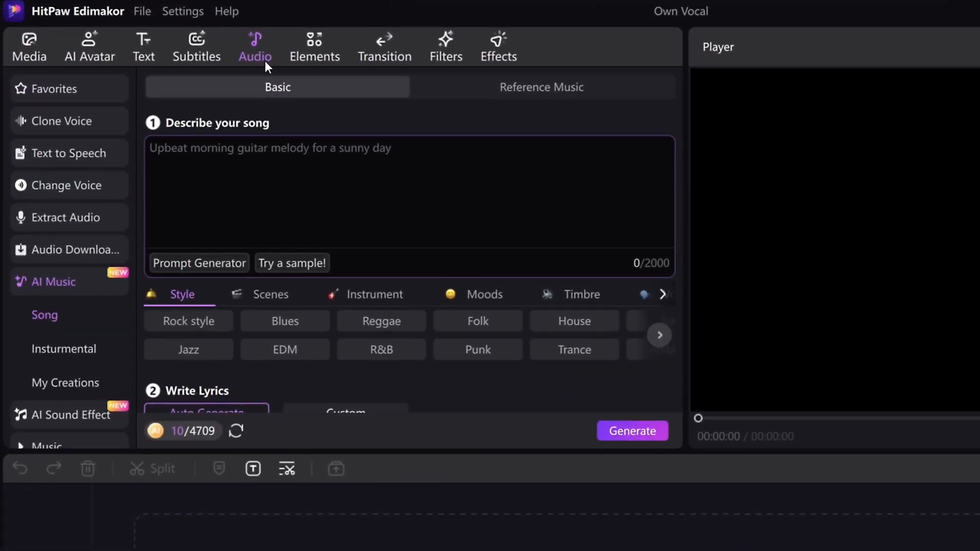
Switch song creation to Reference Music mode and start importing reference audio.
{"action": "left_click", "coordinate": [541, 87]}
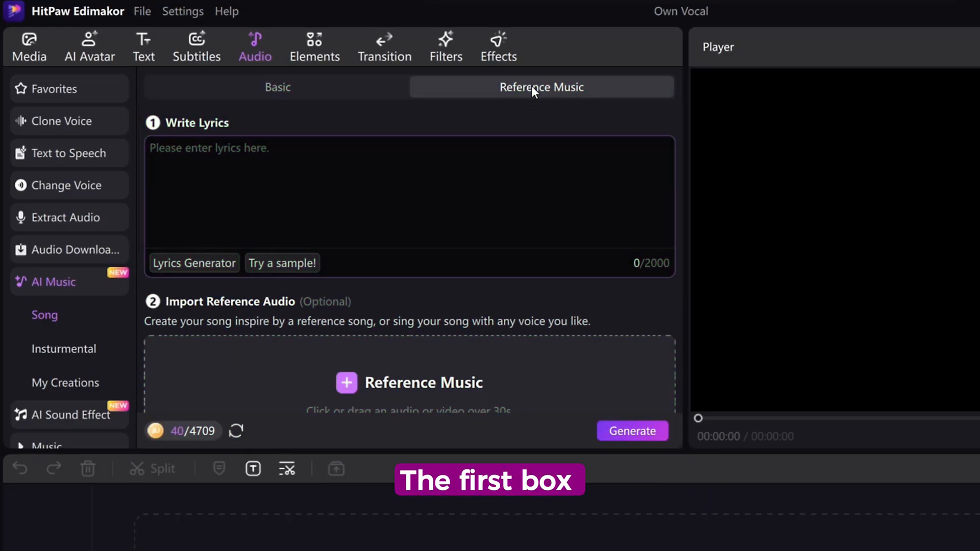
{"action": "scroll", "scroll_direction": "down", "scroll_amount": 3}
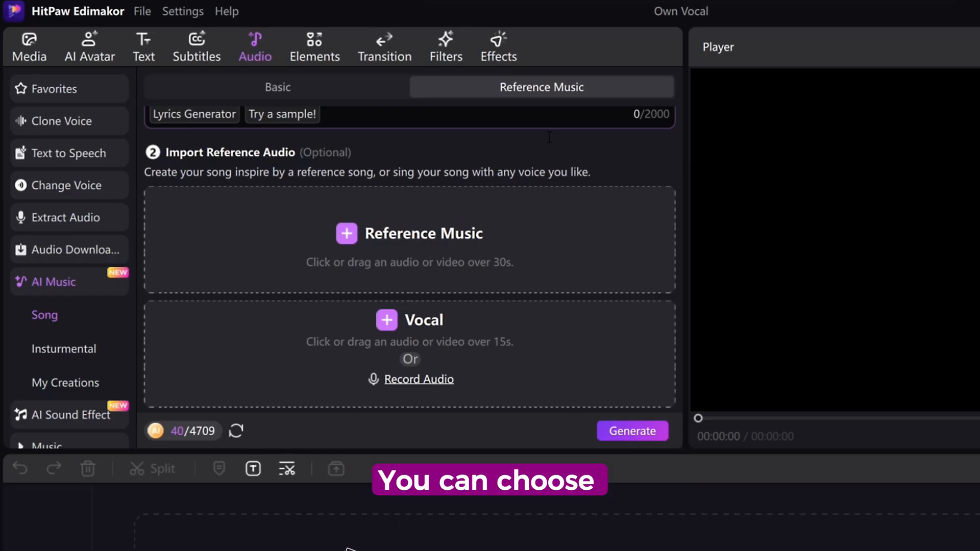
{"action": "left_click", "coordinate": [408, 233]}
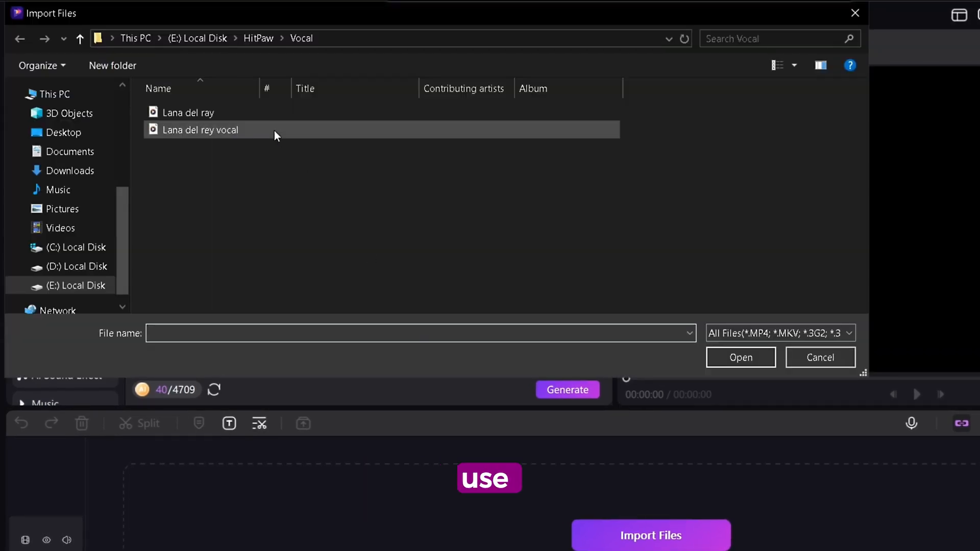
Browse to the E:\ drive and import the Lana Del Rey reference song MP3.
{"action": "left_click", "coordinate": [80, 38]}
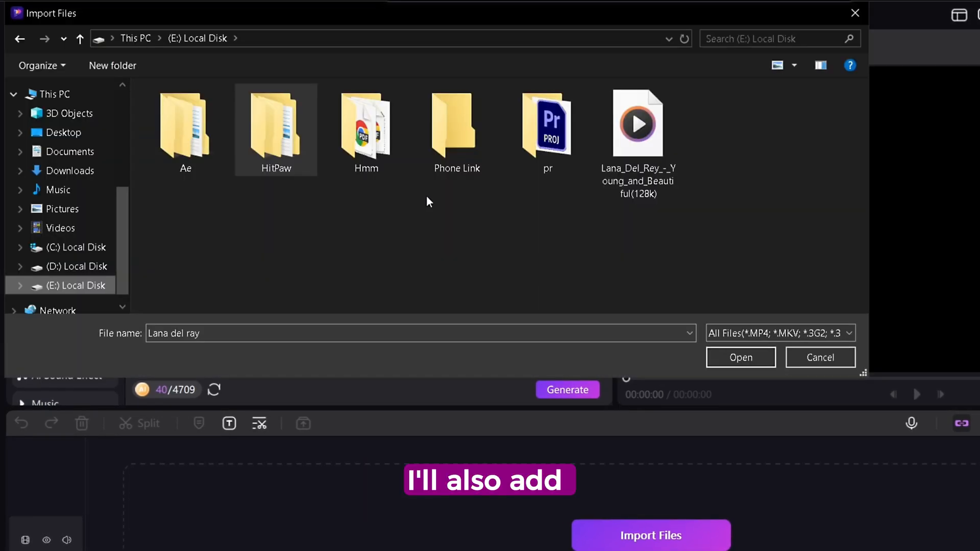
{"action": "left_click", "coordinate": [740, 357]}
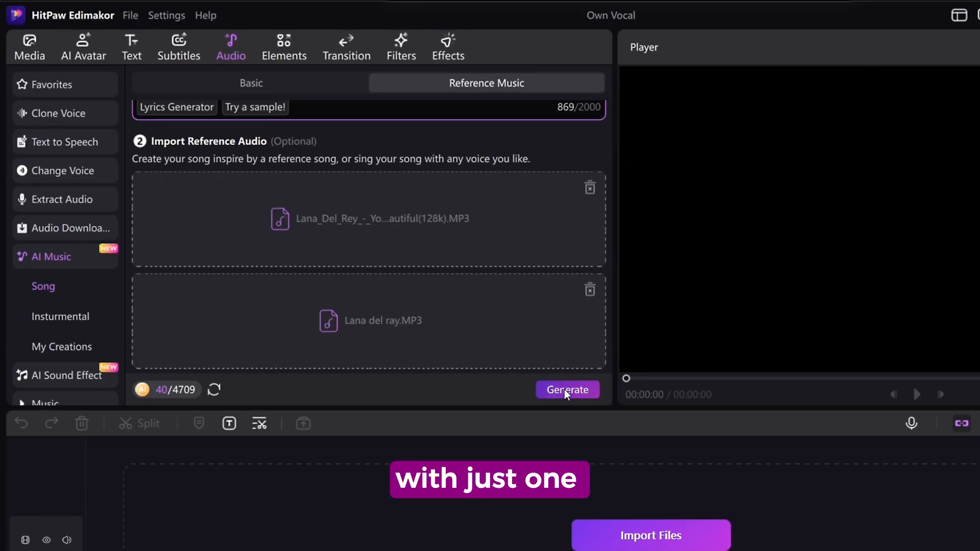
Generate the song from the lyrics, reference song and vocal sample.
{"action": "left_click", "coordinate": [566, 390]}
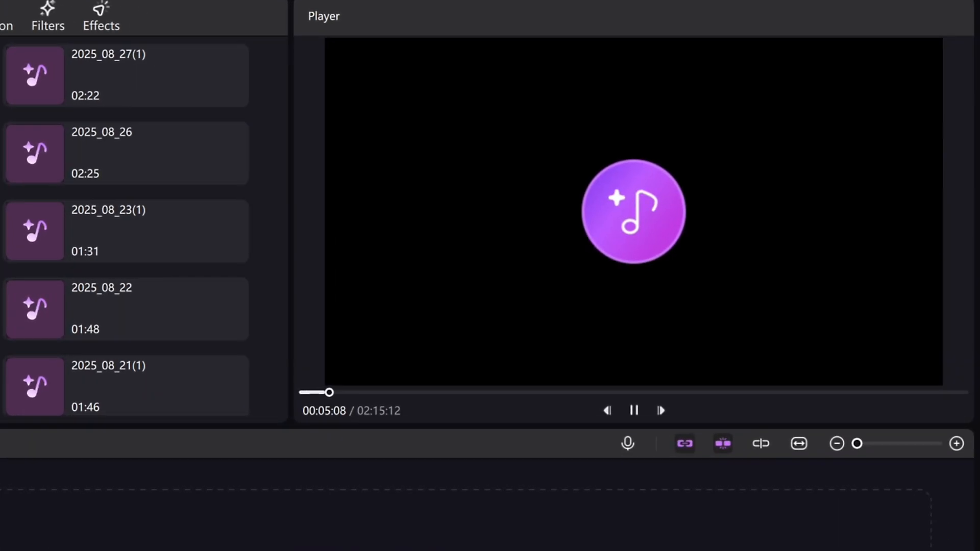
Play back the generated song in the player.
{"action": "left_click", "coordinate": [633, 409]}
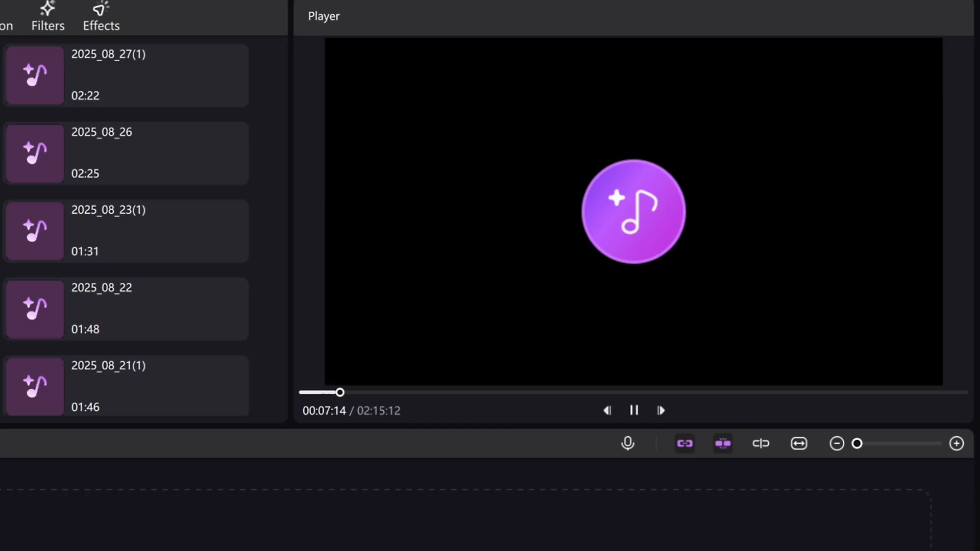
{"action": "left_click", "coordinate": [633, 410]}
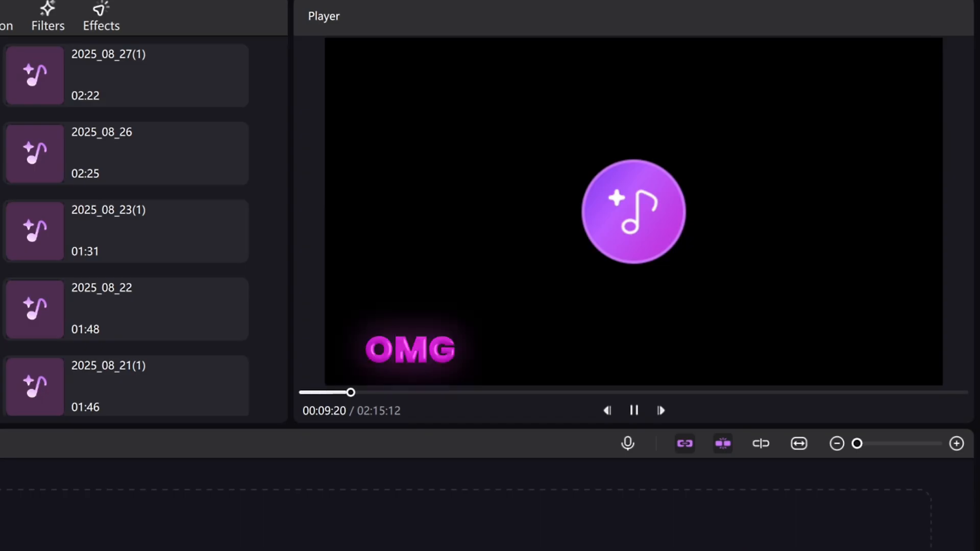